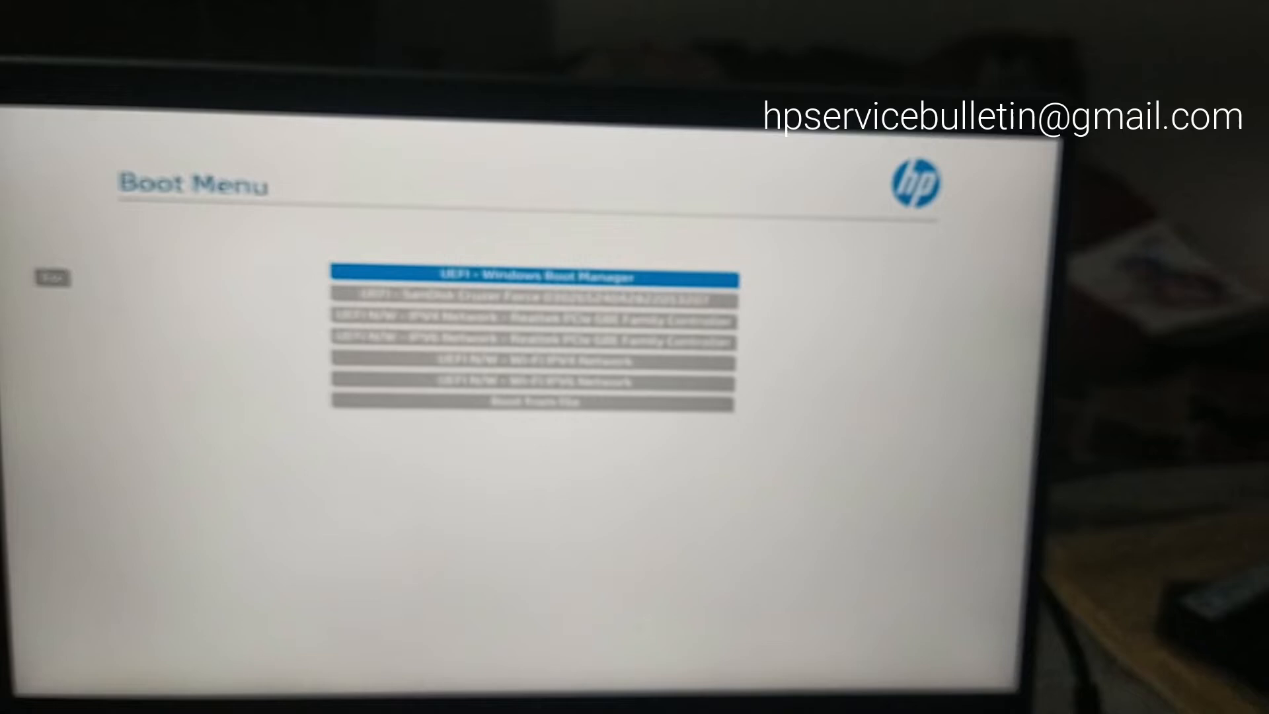
Select the UEFI SanDisk Cruzer USB drive as the boot device in the HP Boot Menu
key("Down")
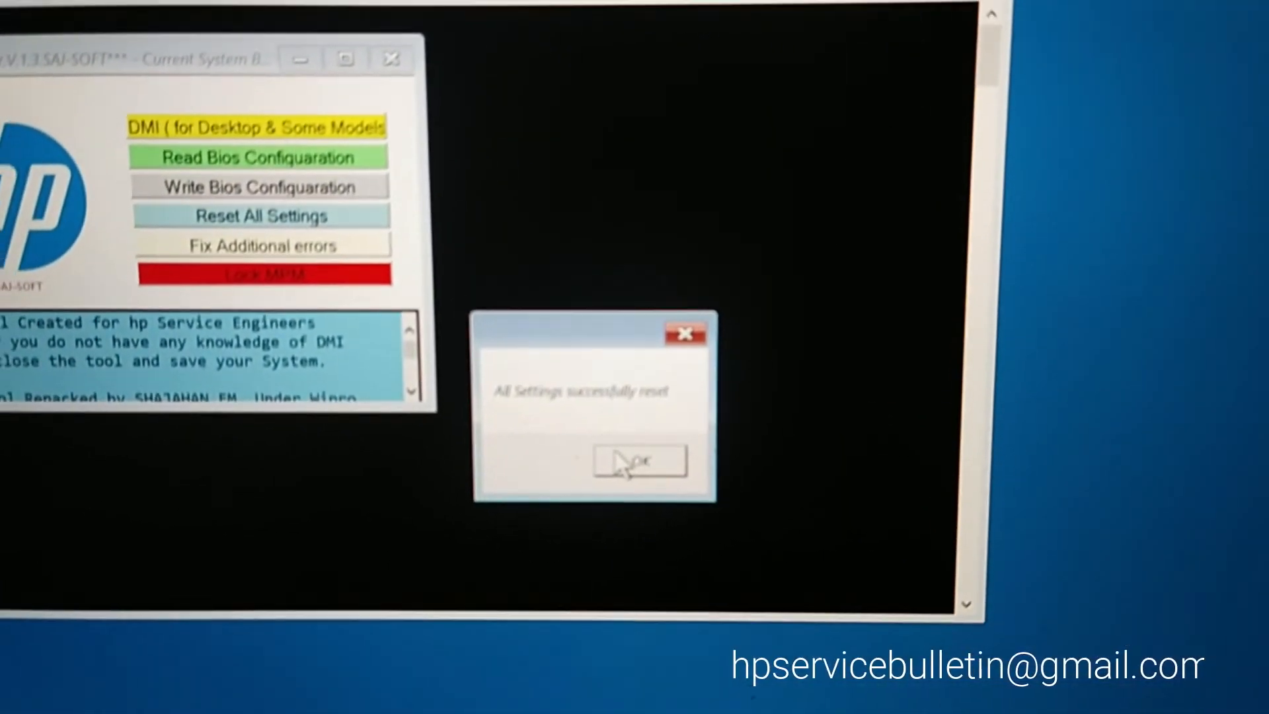
Confirm the 'All Settings successfully reset' message with OK
left_click(637, 460)
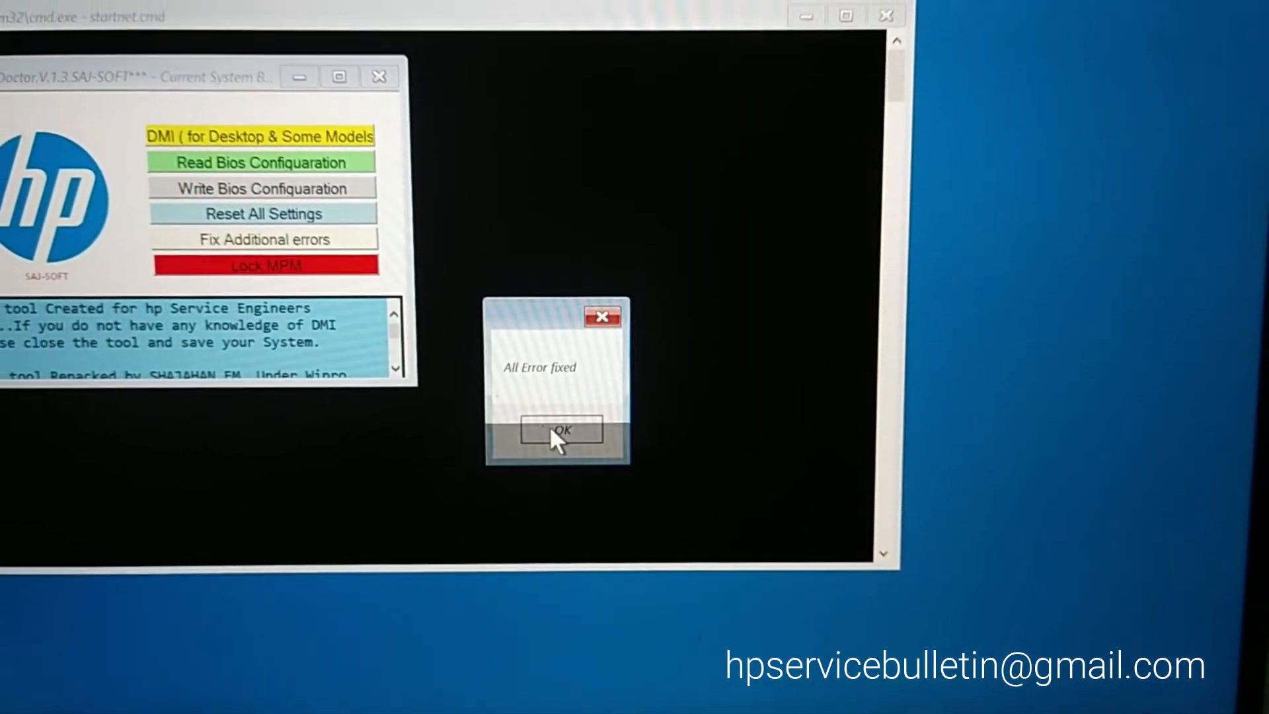
Confirm the 'All Error fixed' message with OK
left_click(560, 431)
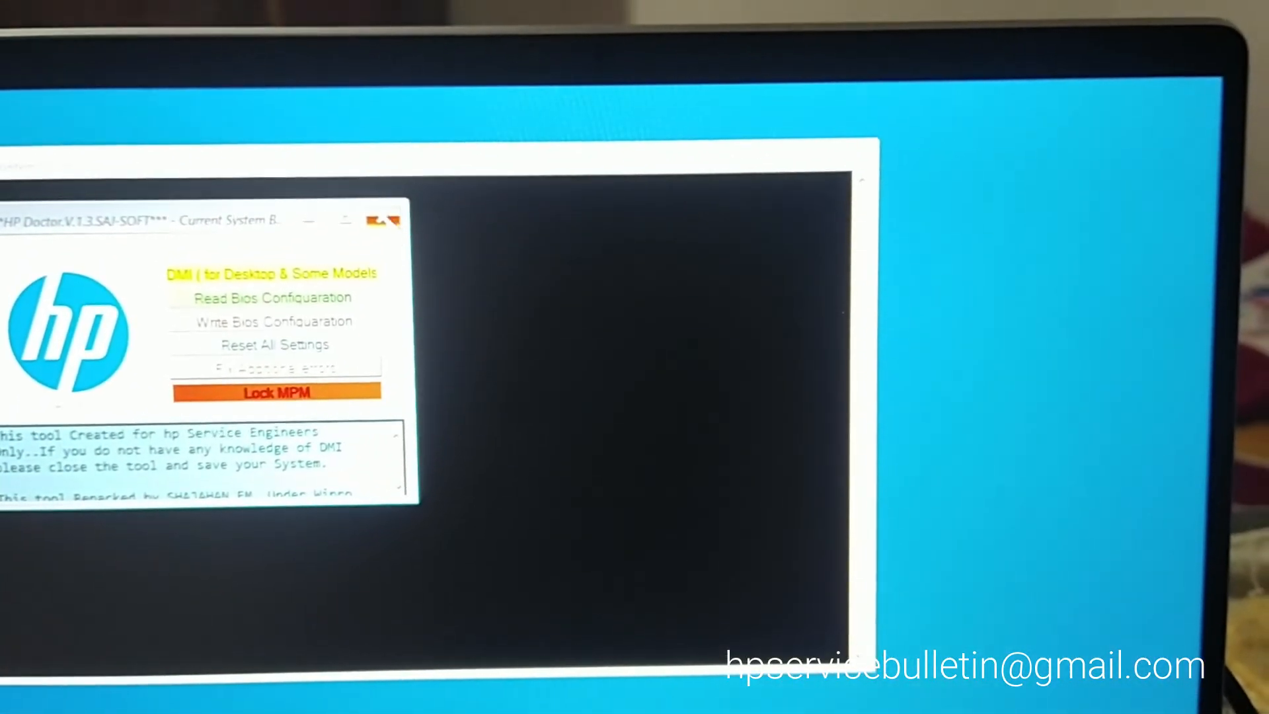